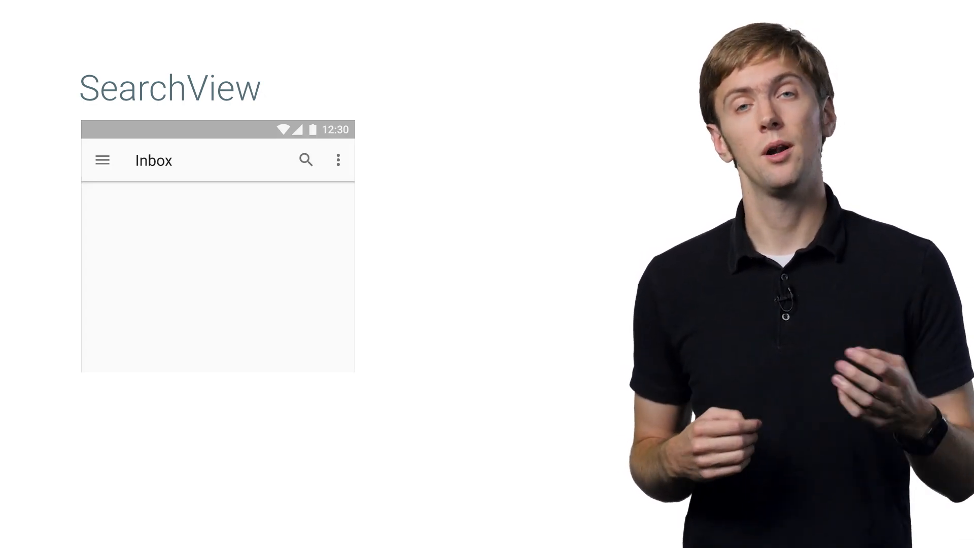
click(306, 159)
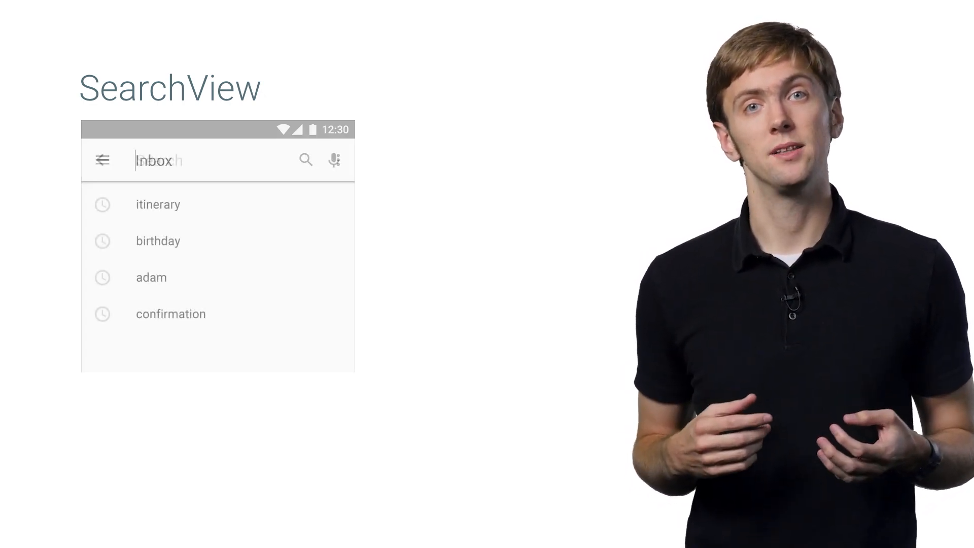